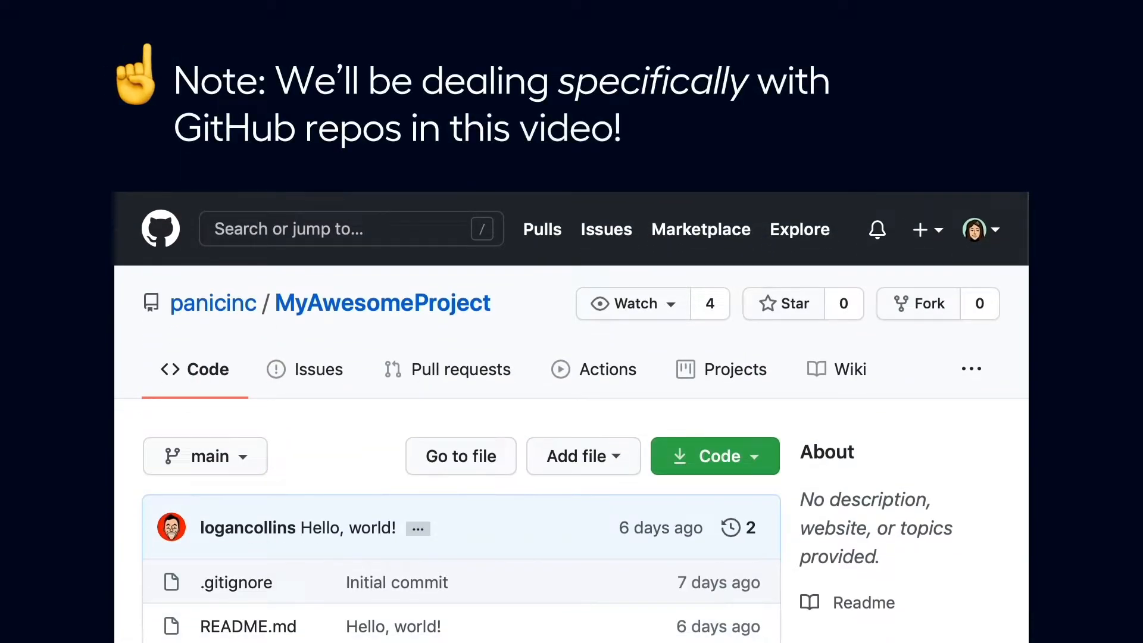
Navigate from the avatar menu through Settings to GitHub's Developer settings page
left_click(714, 456)
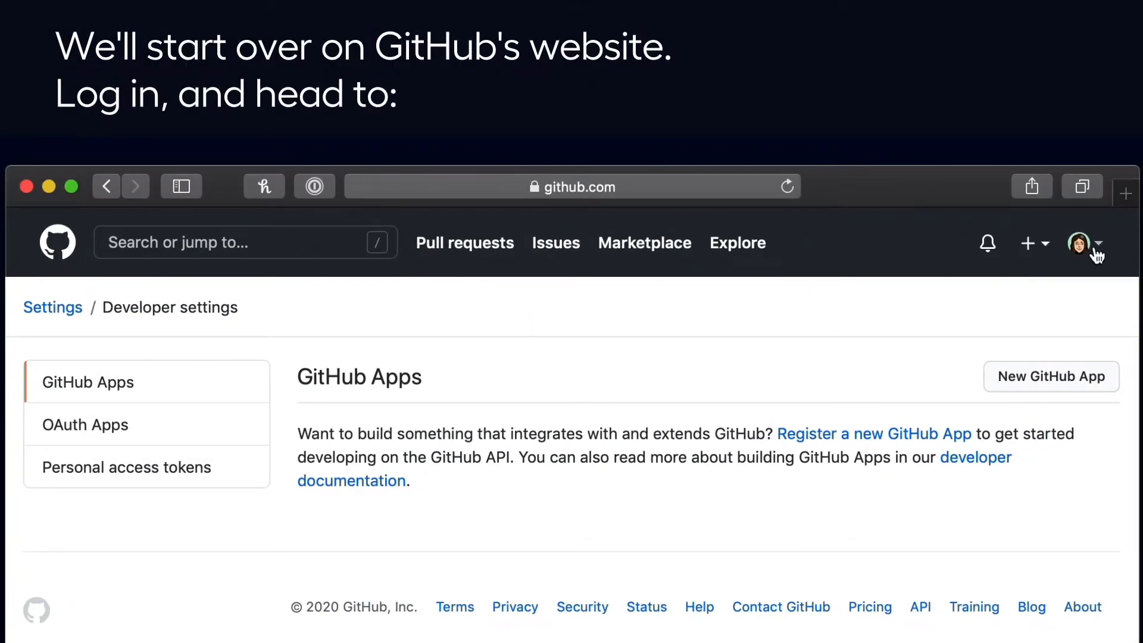
left_click(1085, 243)
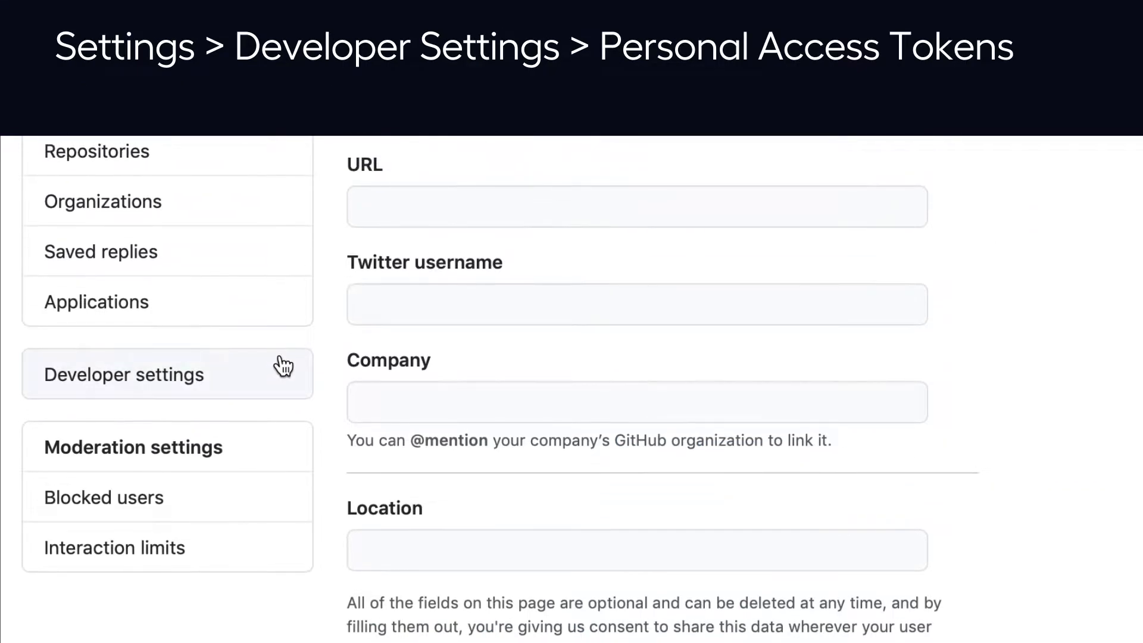
left_click(123, 374)
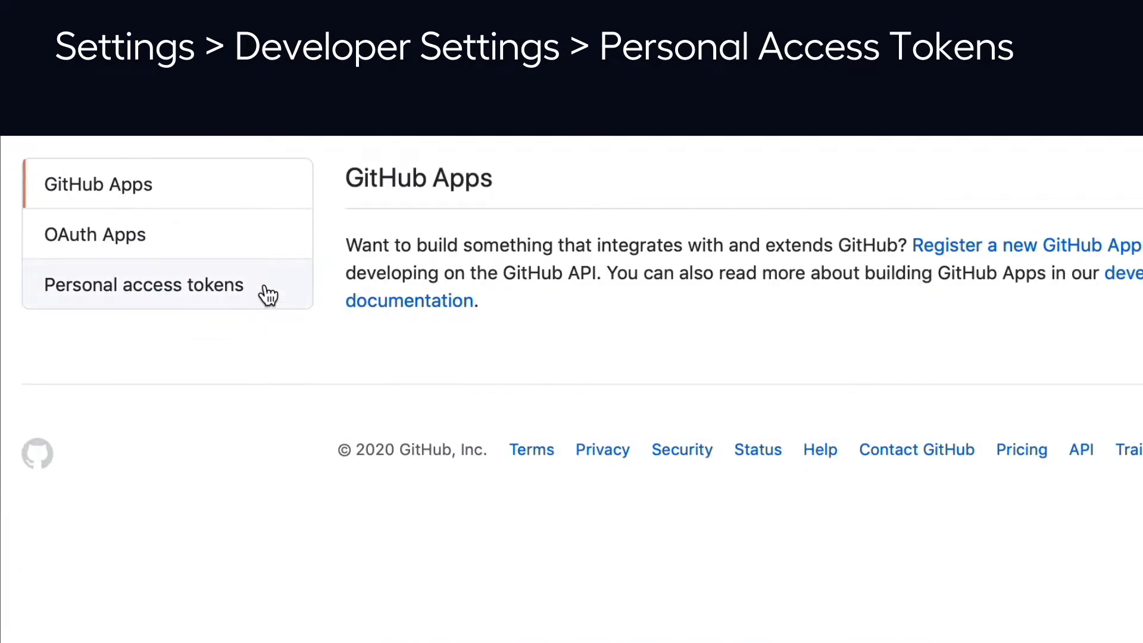
Note the new token as 'christa's MacBook Pro - Nova'
type("c")
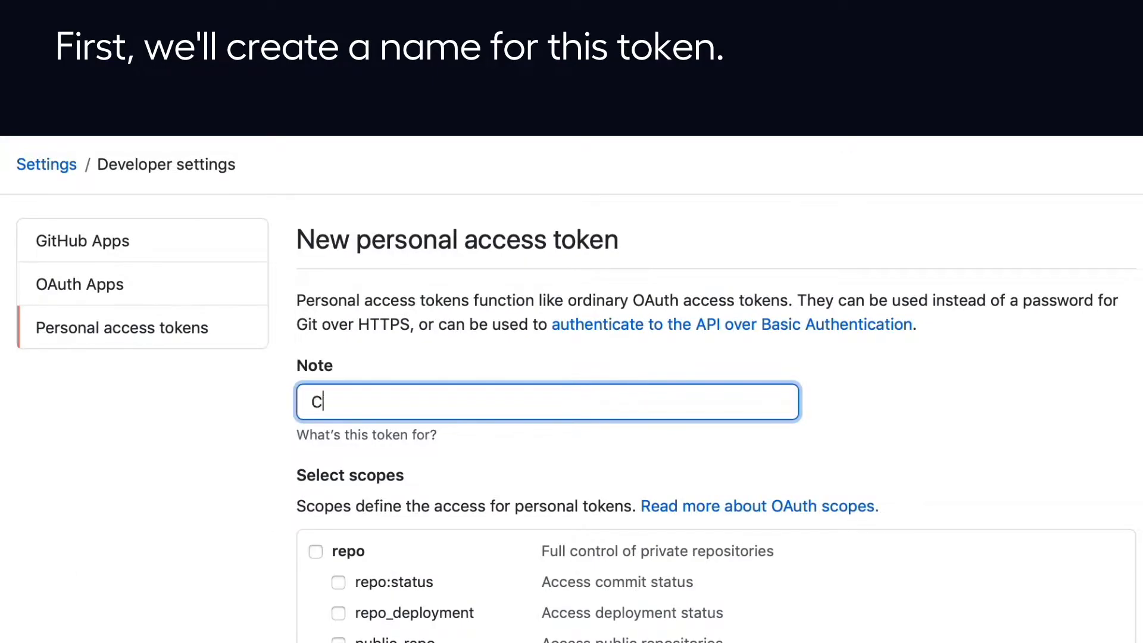
type("hrista's MacBoo")
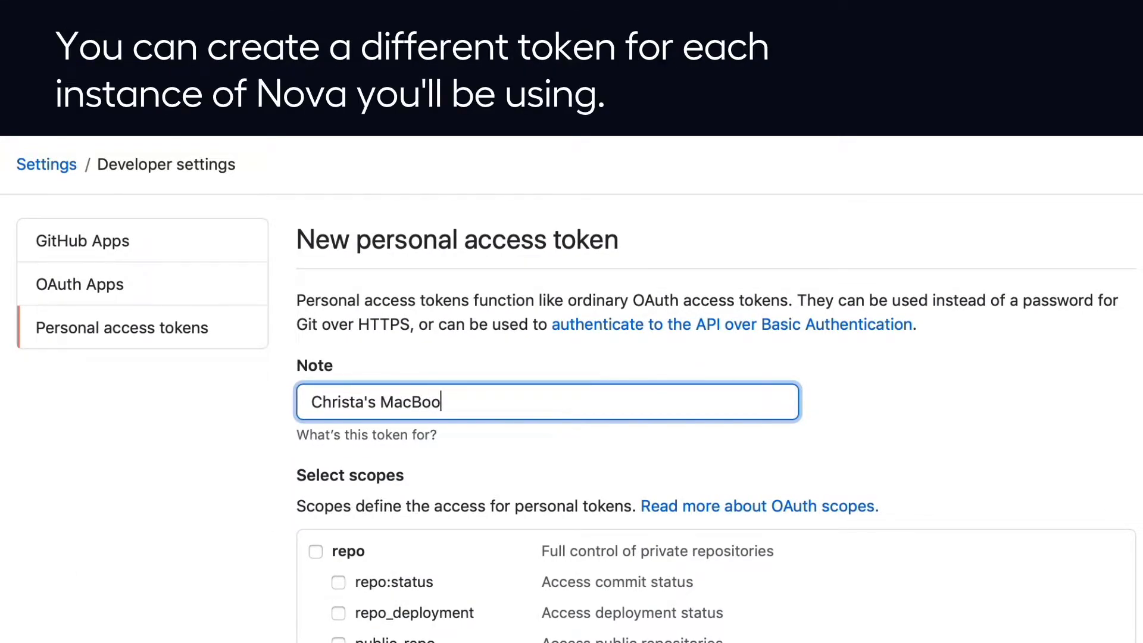
type("k Pro -")
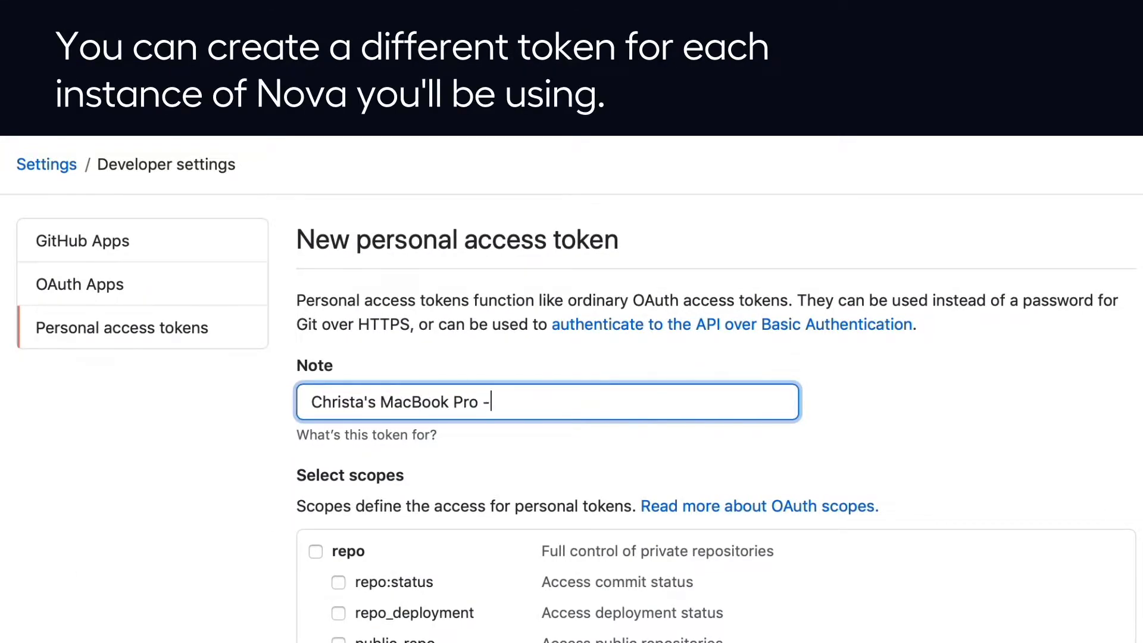
type("Nova")
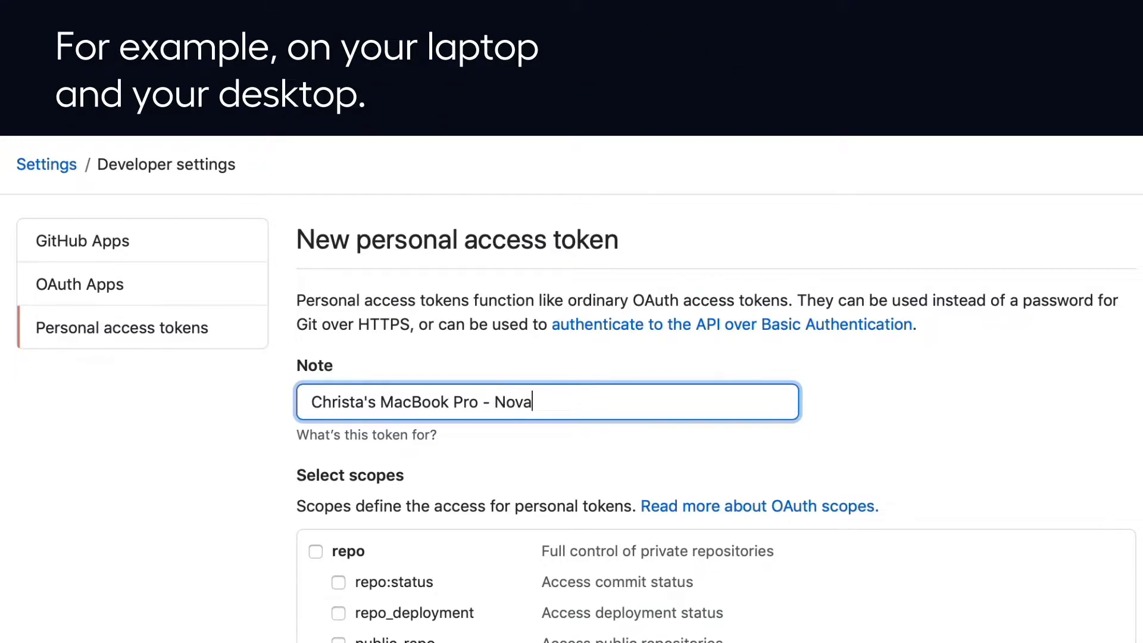
mouse_move(362, 544)
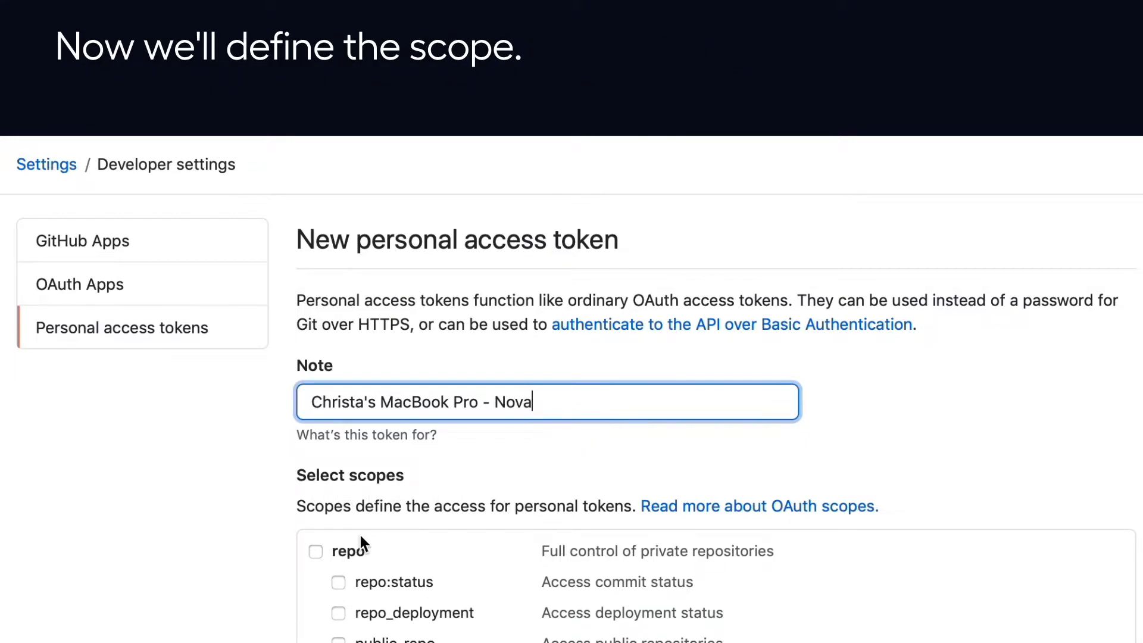
Tick every scope, including full repo access, and generate the token
scroll("down", 3)
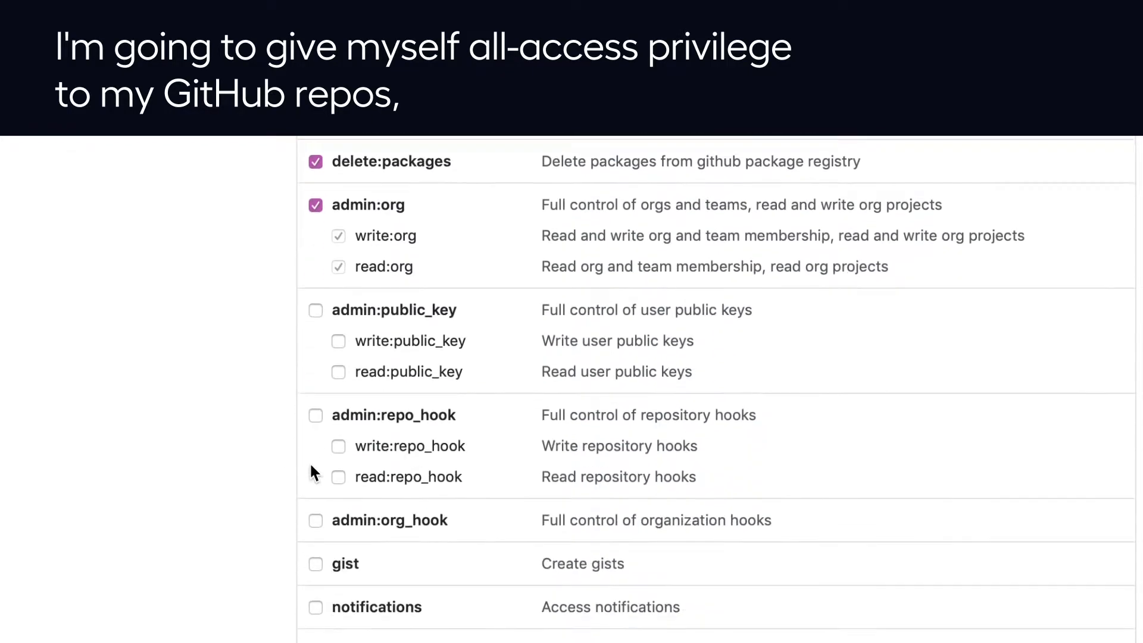
scroll("down", 3)
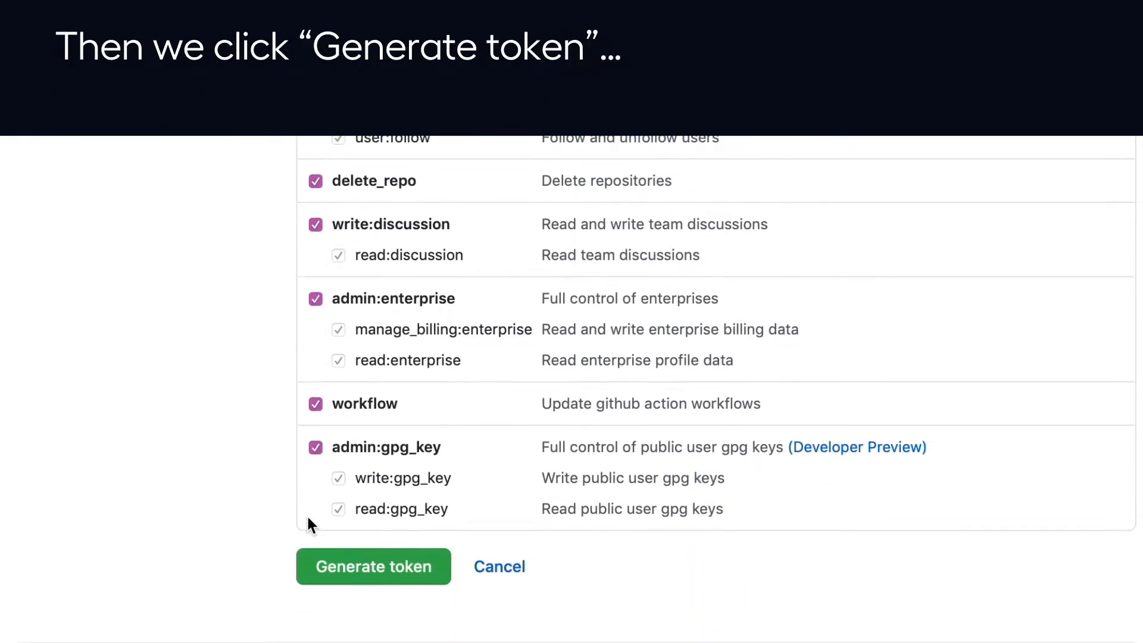
left_click(373, 567)
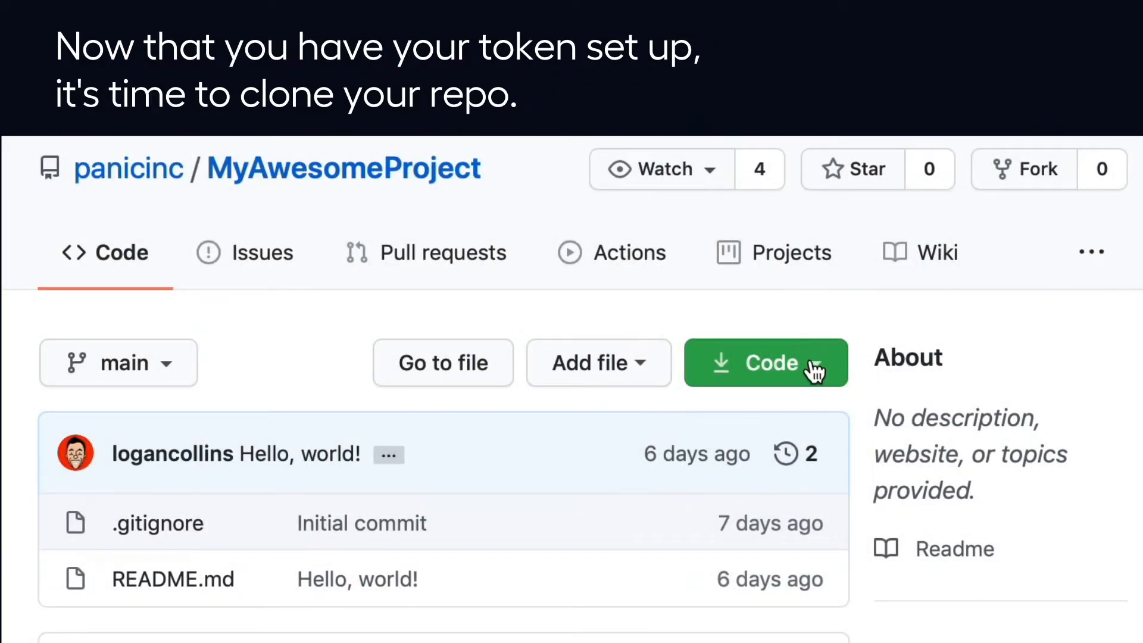
left_click(764, 362)
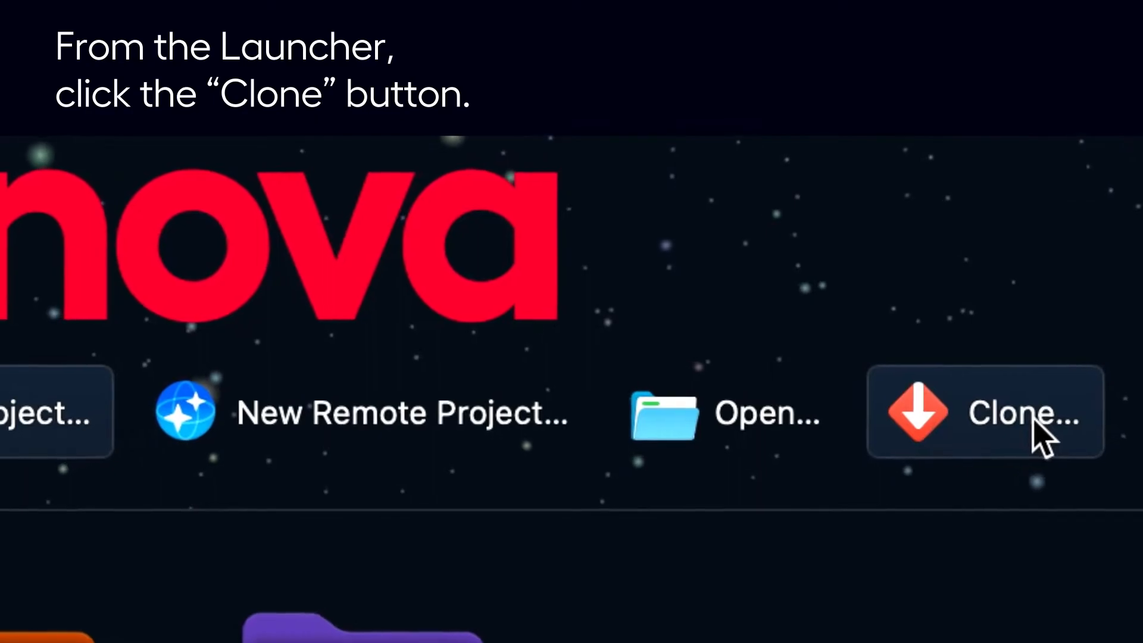
left_click(1006, 412)
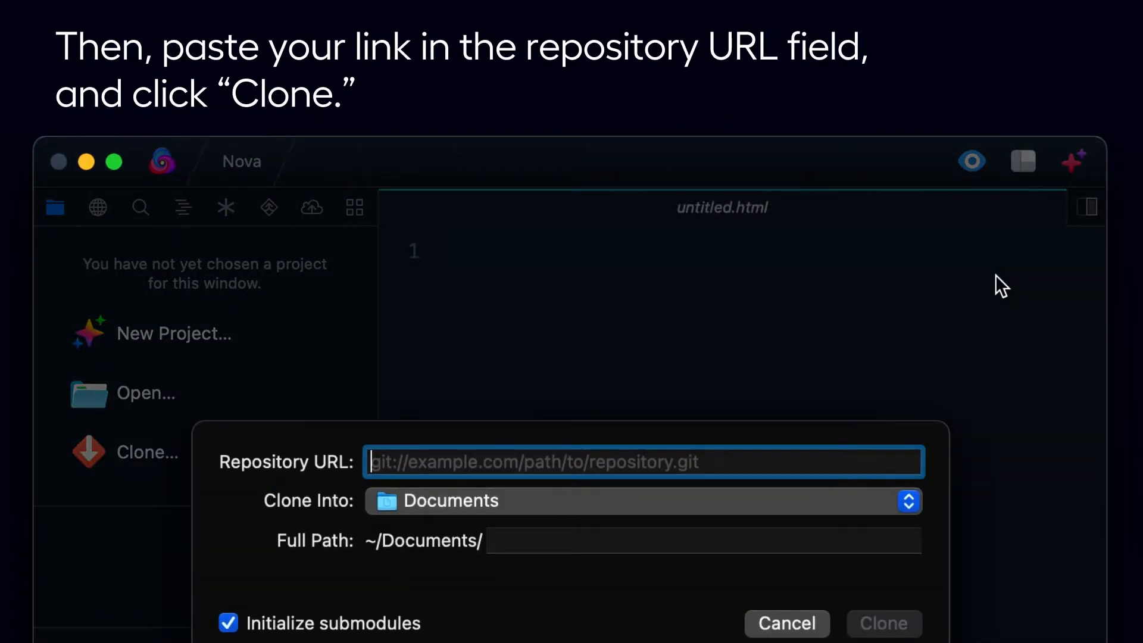
type("https://github.com/panicinc/MyAwesomeProject.git")
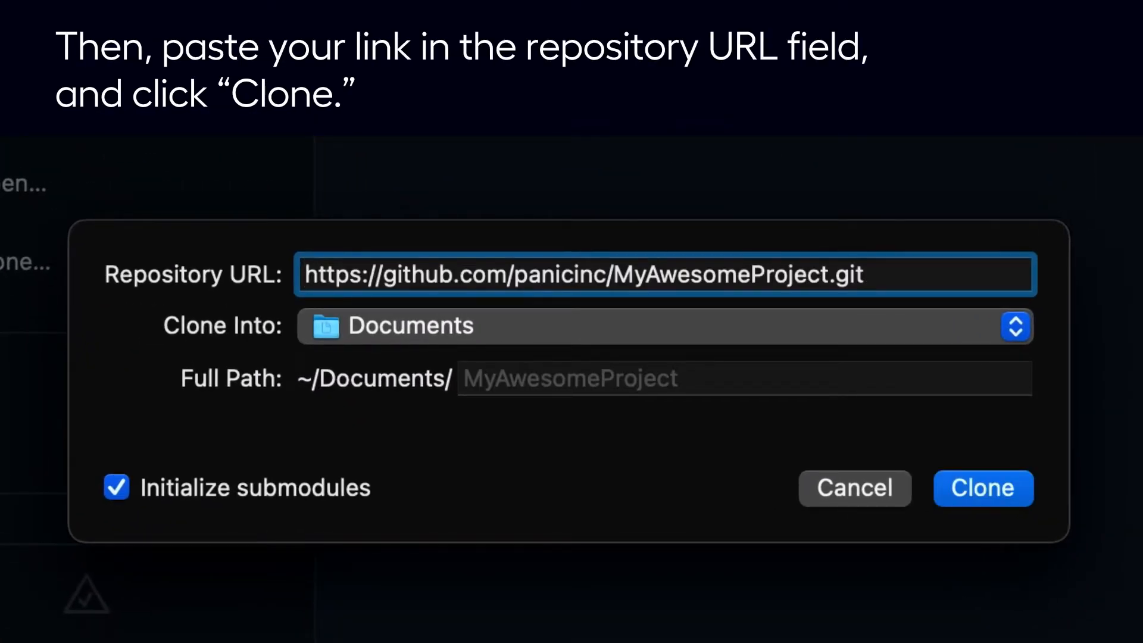
left_click(982, 488)
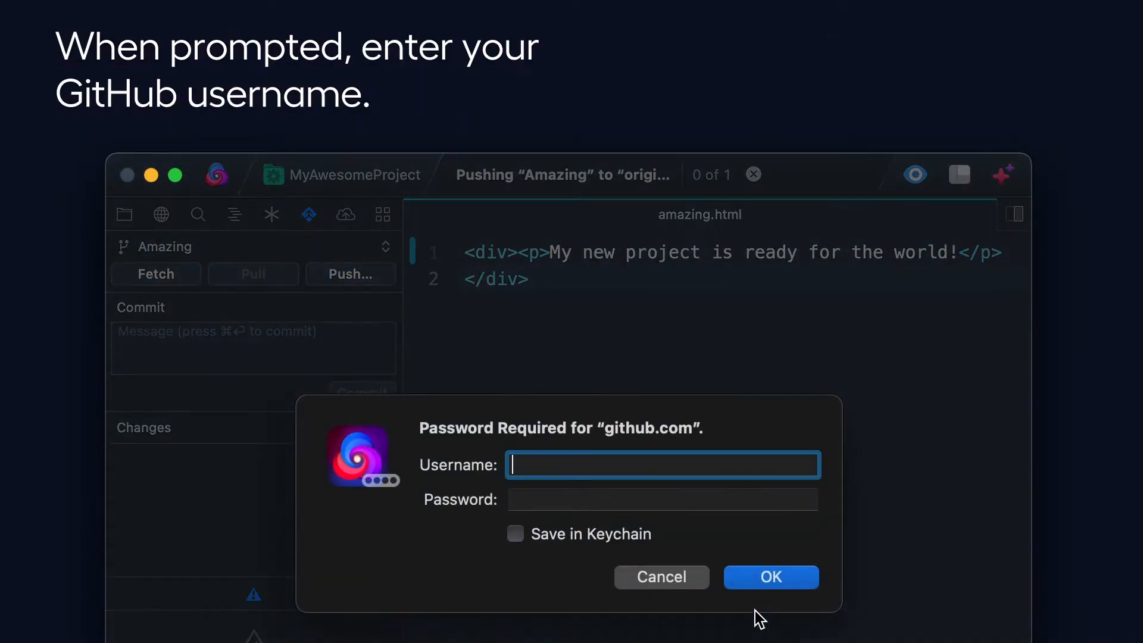
Authenticate the push as 'christamrgan' with the new token as the password
type("christamrgan")
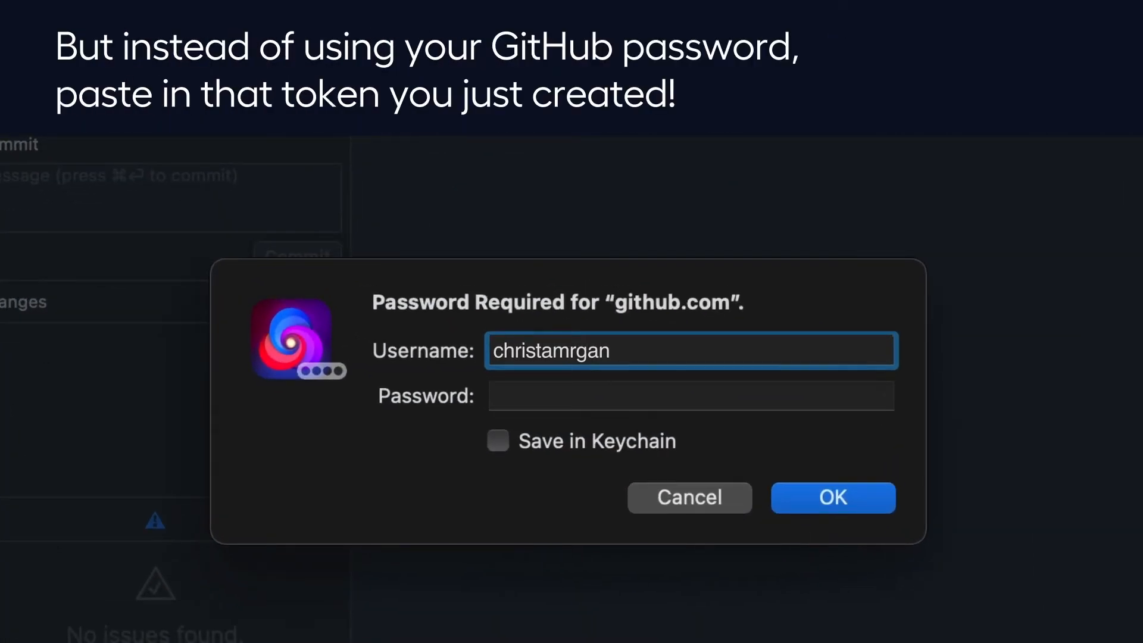
left_click(689, 395)
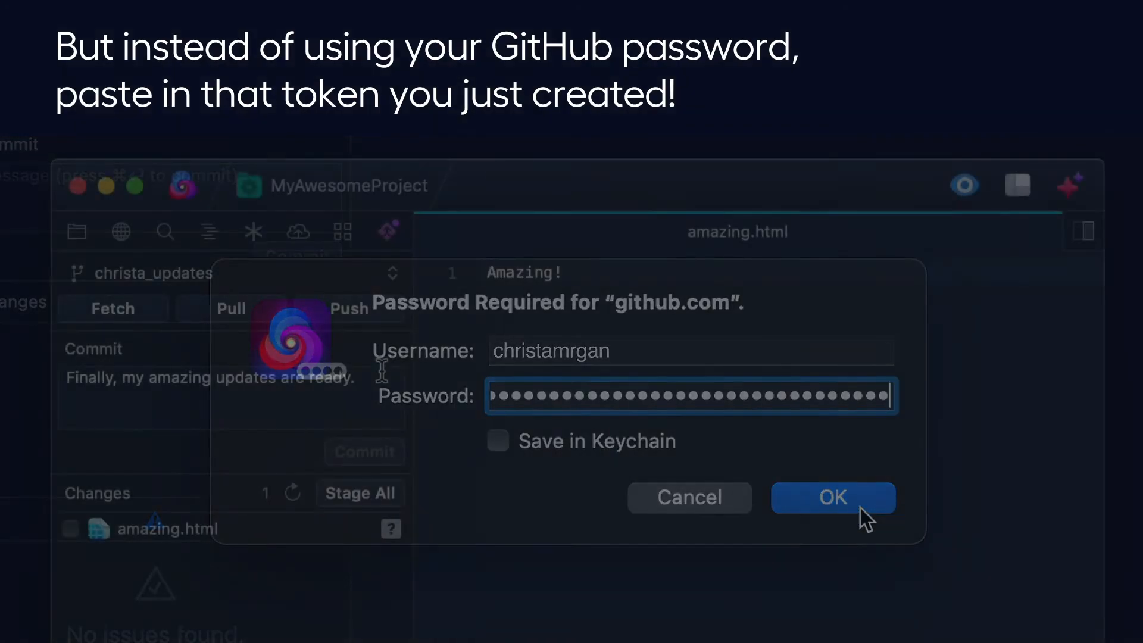
left_click(833, 497)
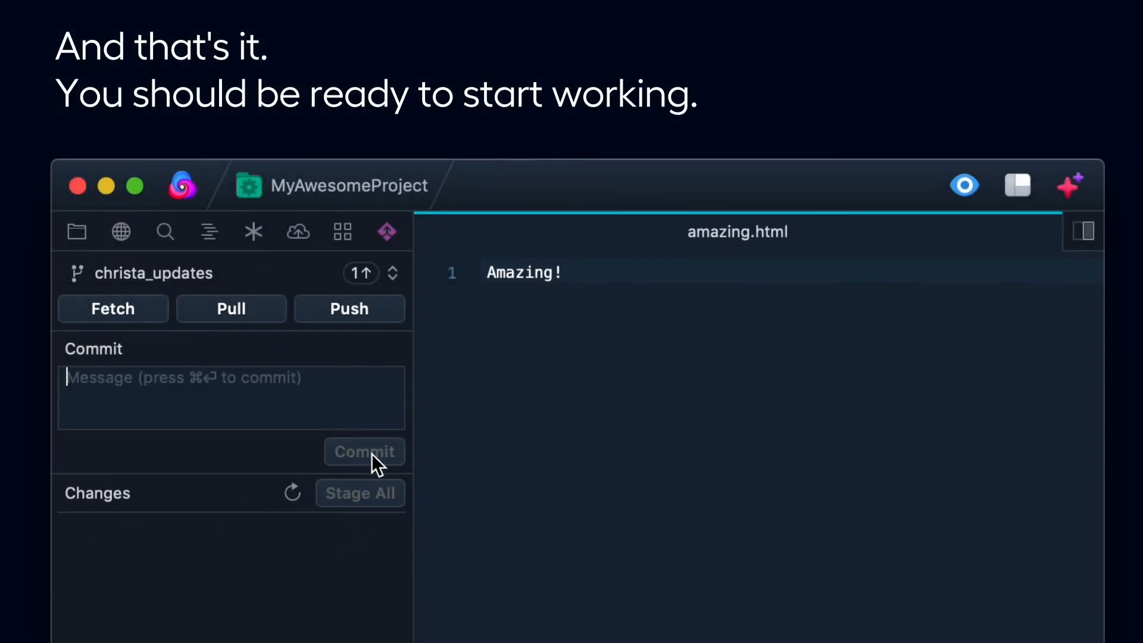